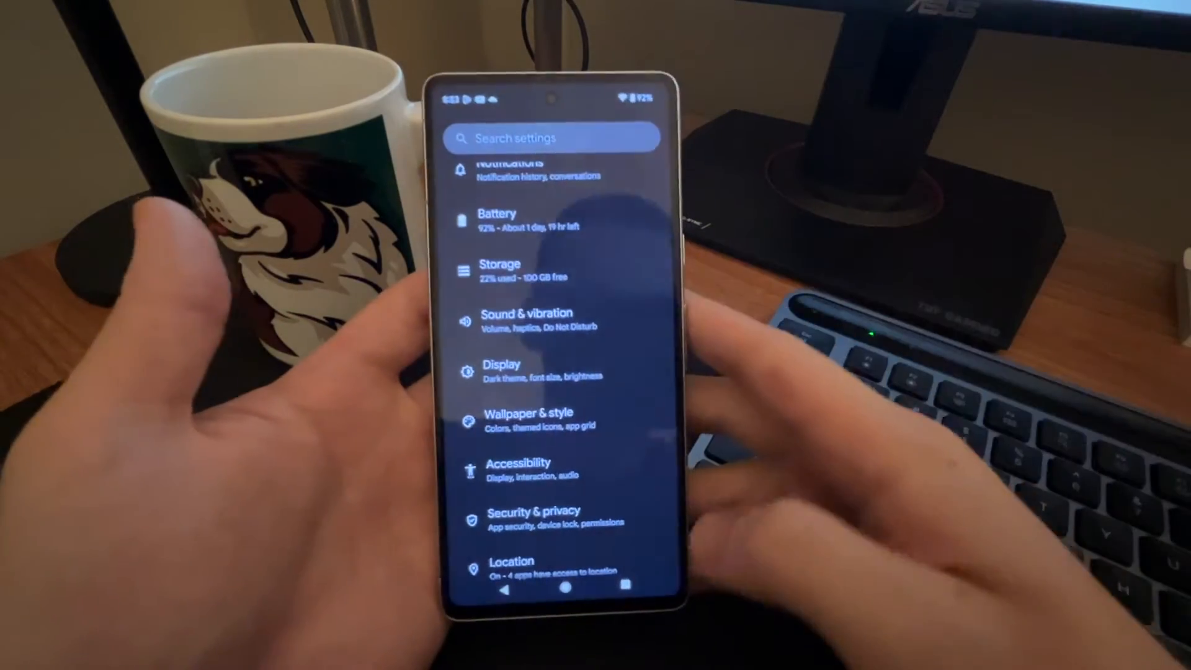
- Navigate into Display settings and reach the Lock screen page, browsing its privacy, clock and when-to-show options
{"action": "scroll", "scroll_direction": "up", "scroll_amount": 3}
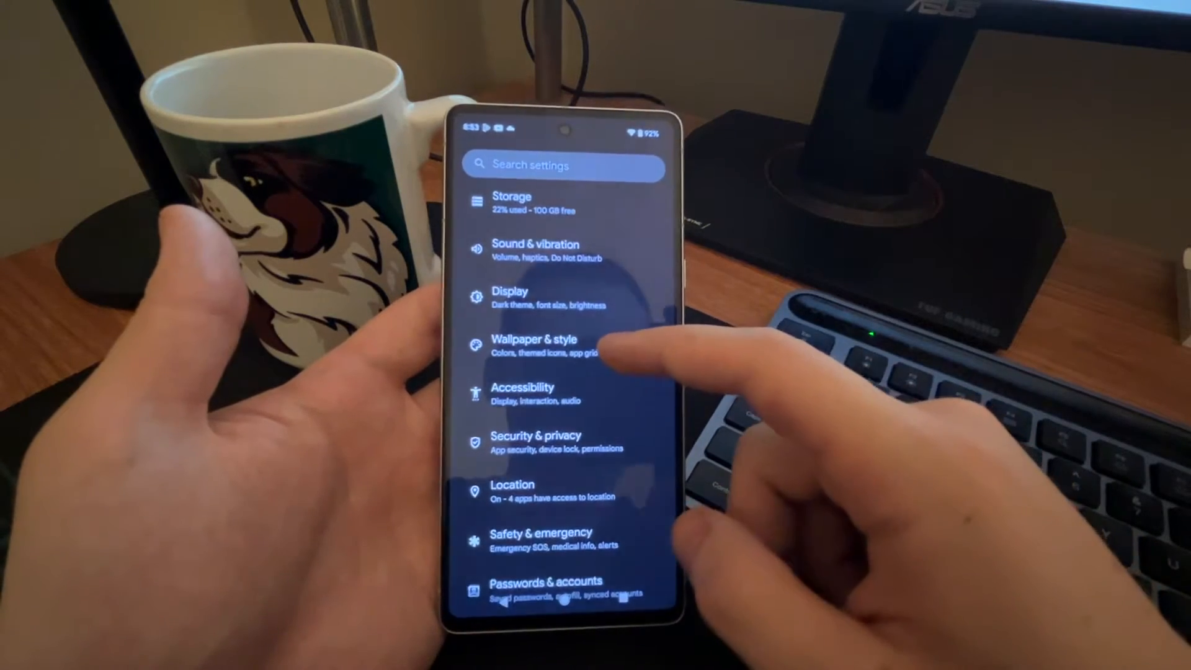
{"action": "left_click", "coordinate": [510, 297]}
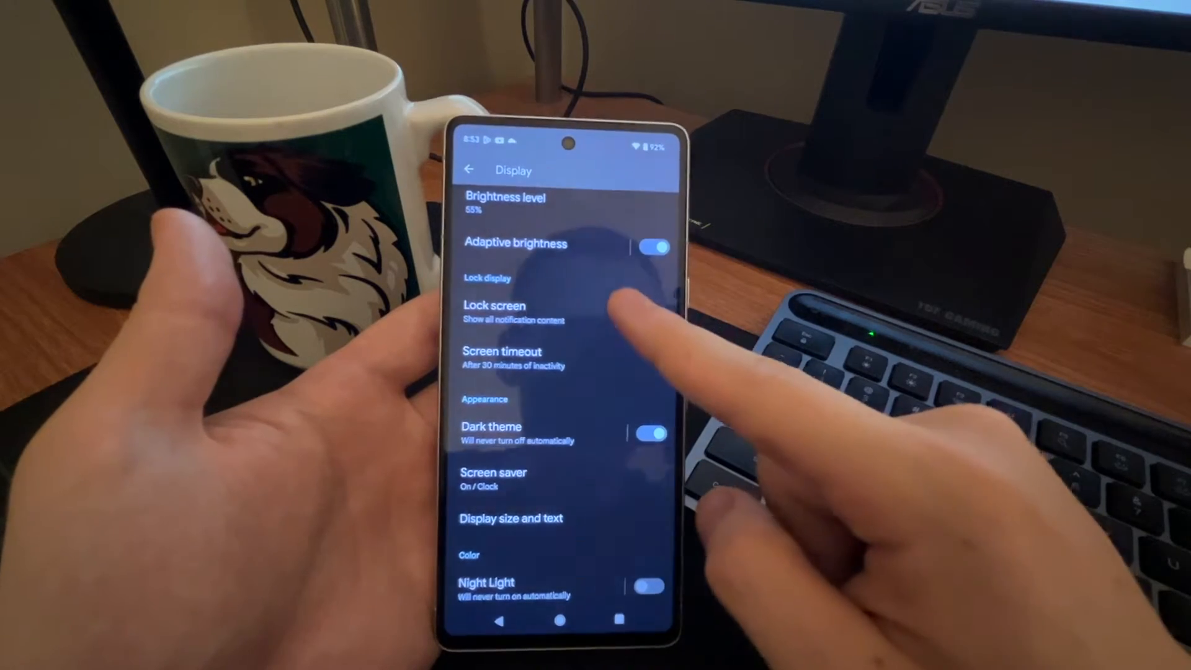
{"action": "left_click", "coordinate": [494, 311]}
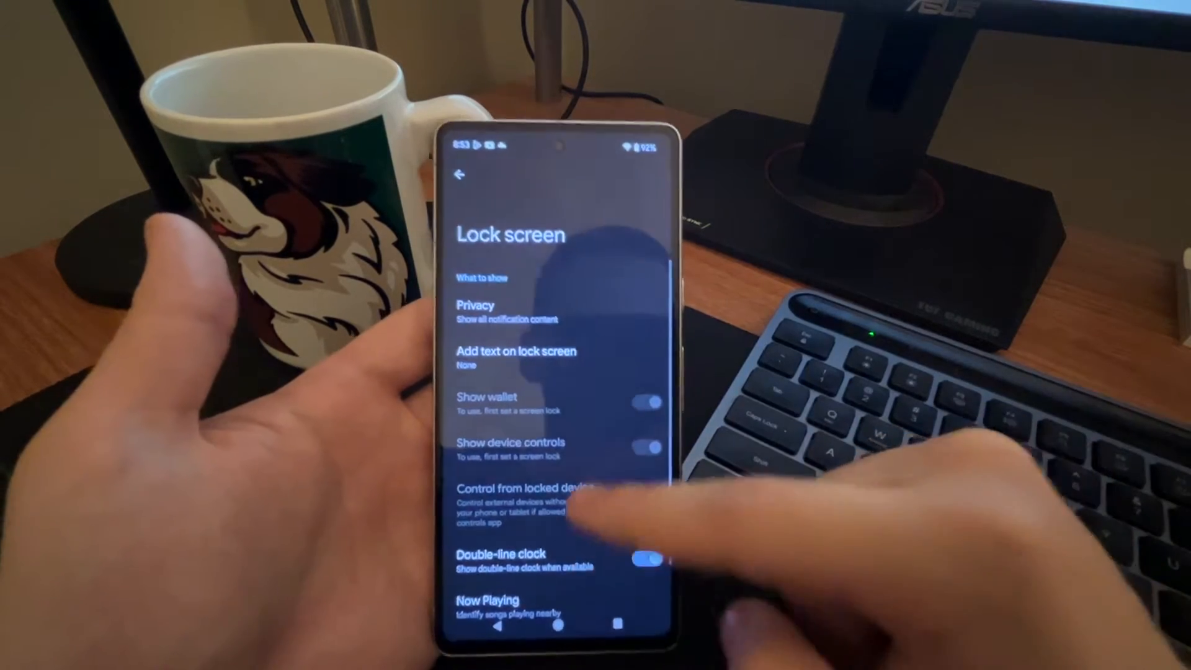
{"action": "scroll", "scroll_direction": "down", "scroll_amount": 3}
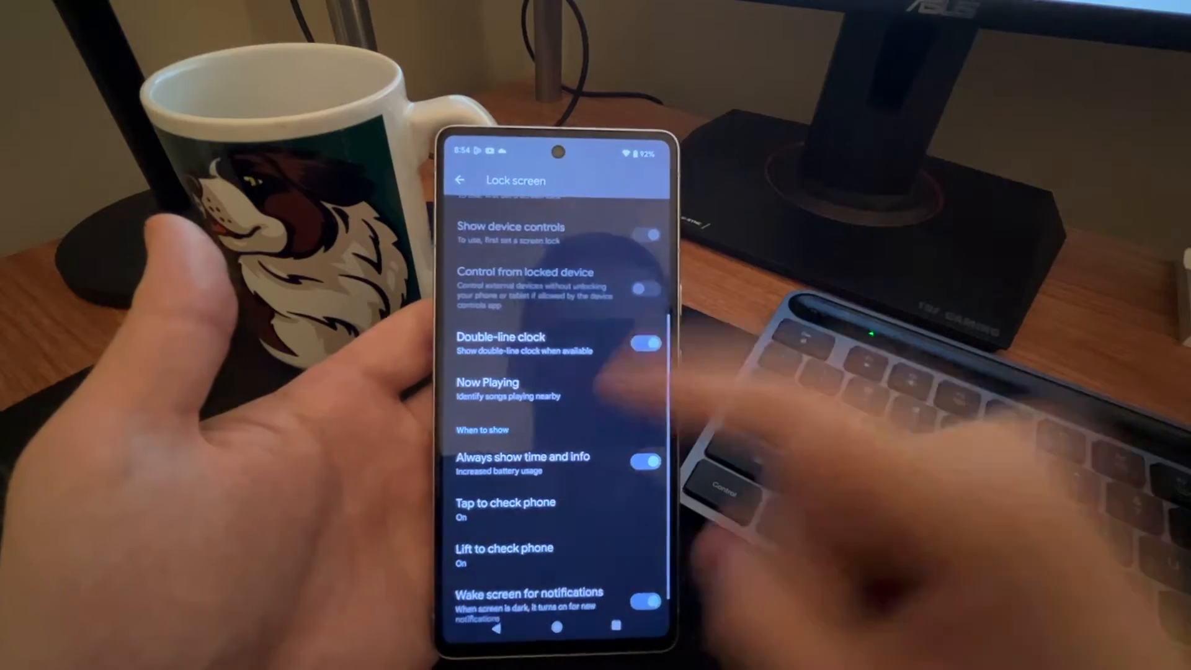